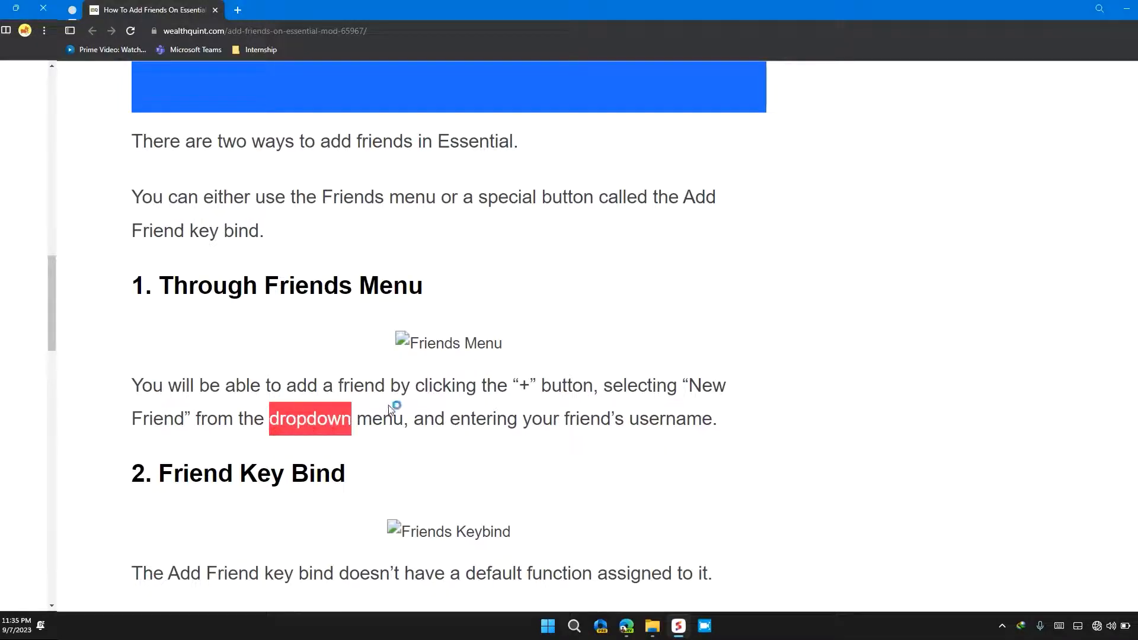
# Scroll past the Friends Menu method to the Friend Key Bind section and clear the highlighting
pyautogui.scroll(-3)
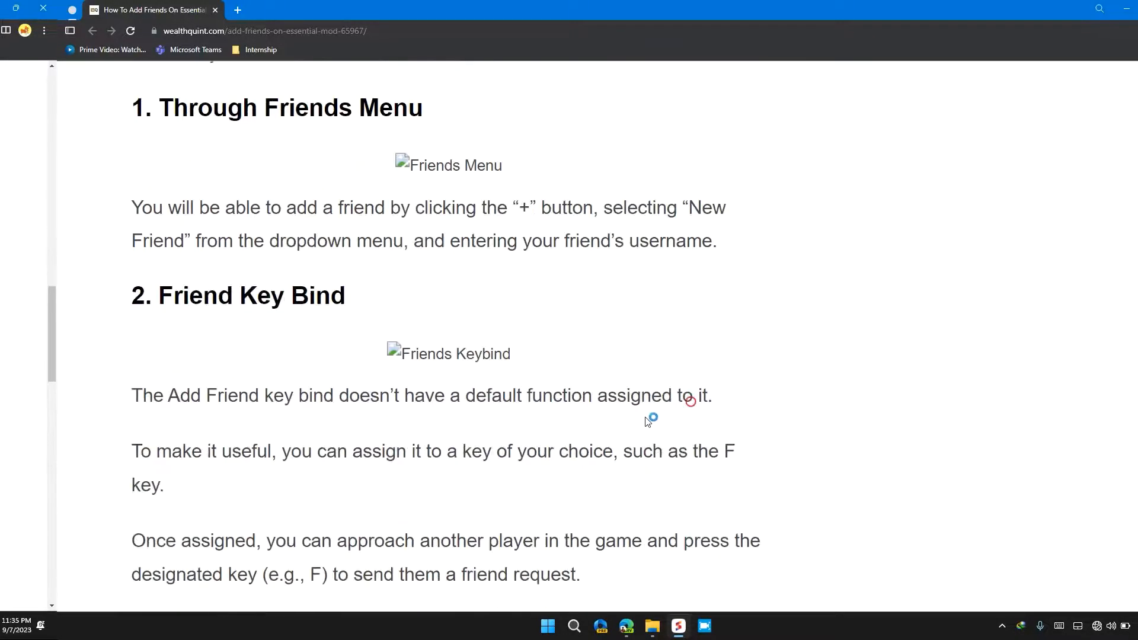
pyautogui.scroll(-3)
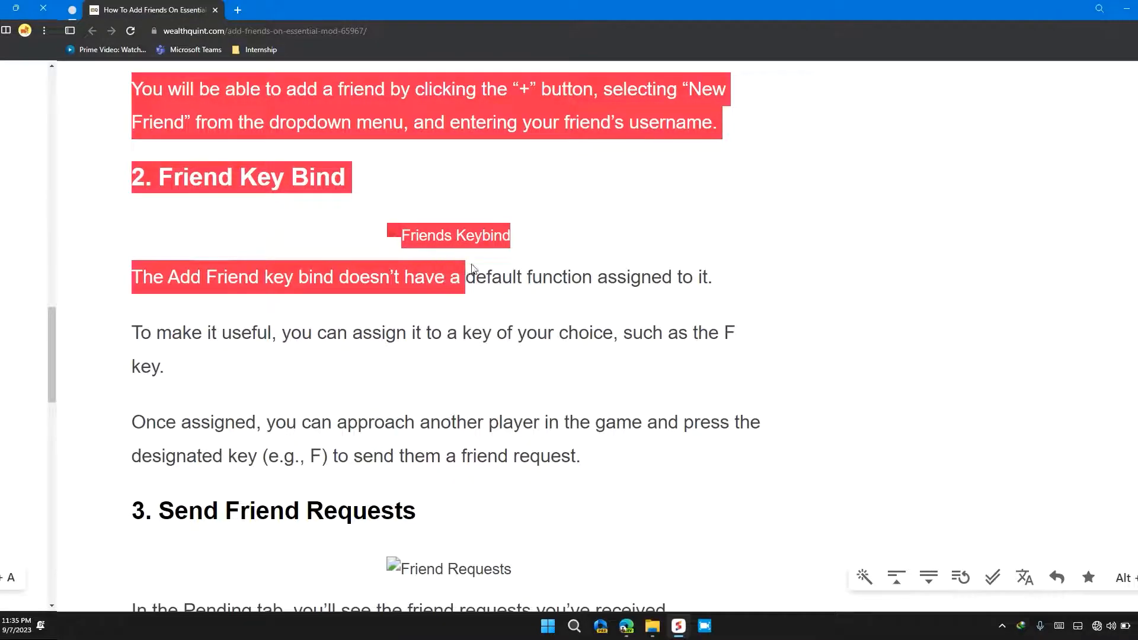
pyautogui.click(283, 356)
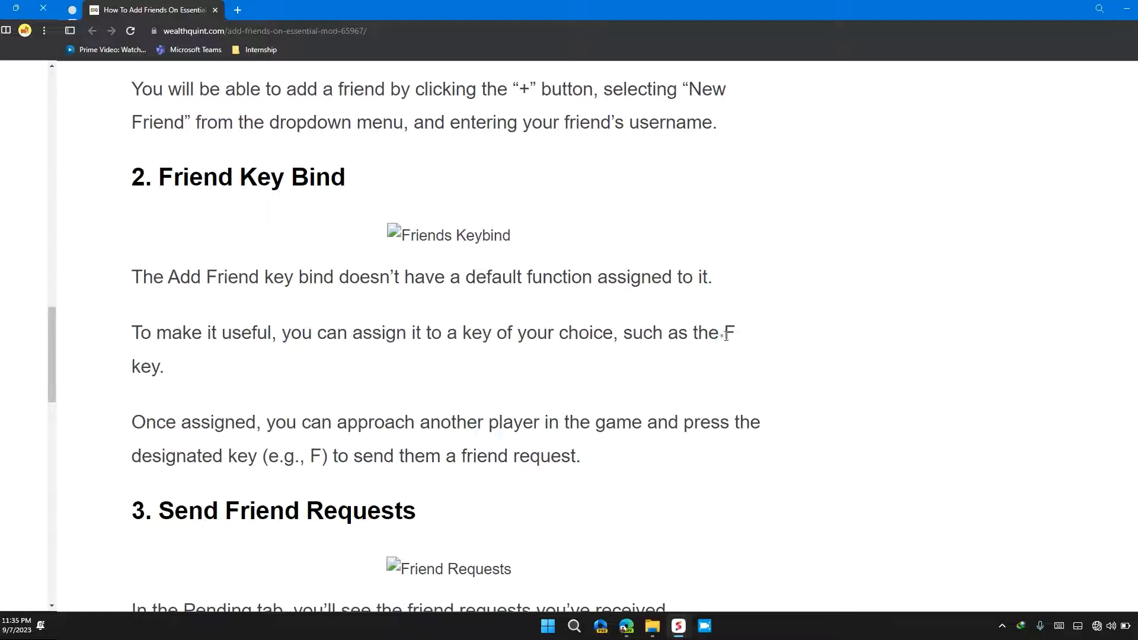
# Scroll to the Send Friend Requests section with its accept, deny or block advice and clear the highlighting
pyautogui.scroll(-3)
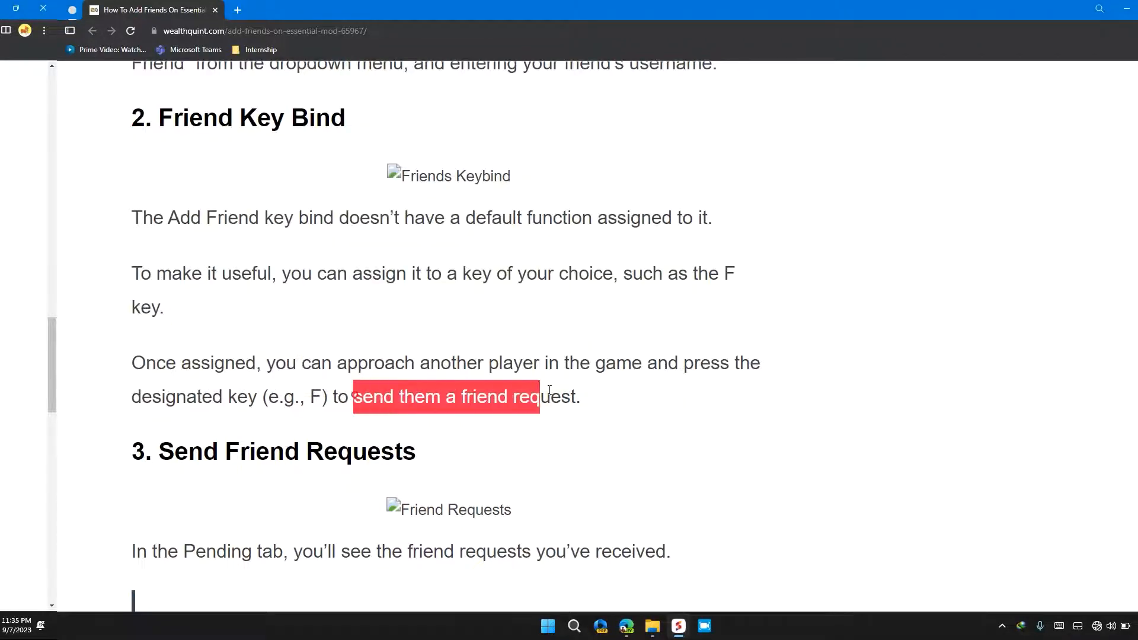
pyautogui.scroll(-3)
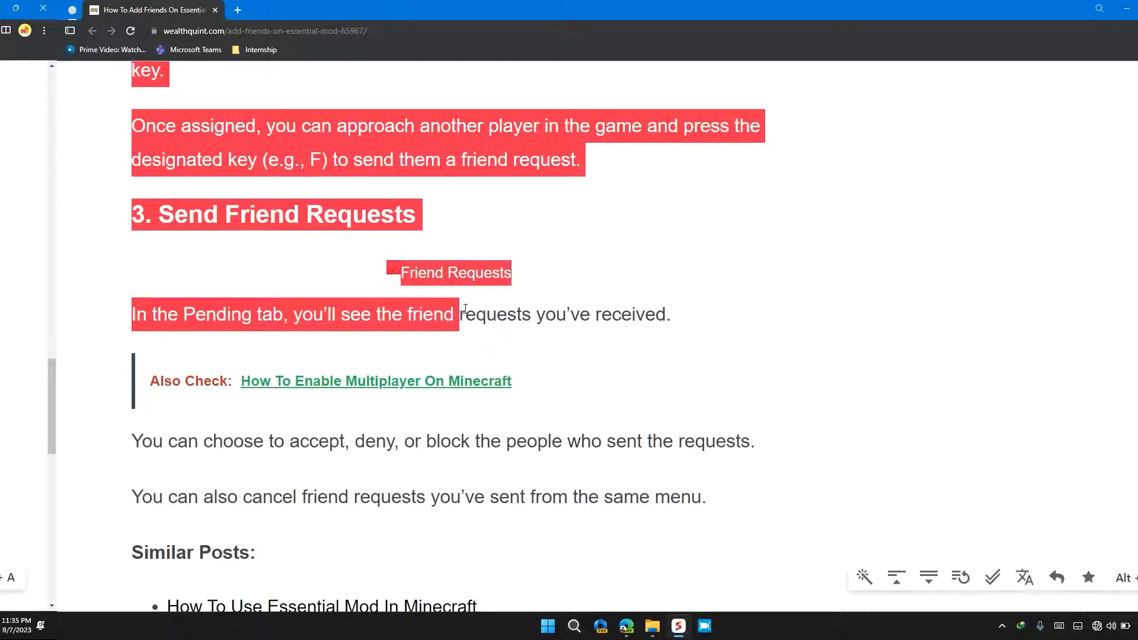
pyautogui.click(533, 314)
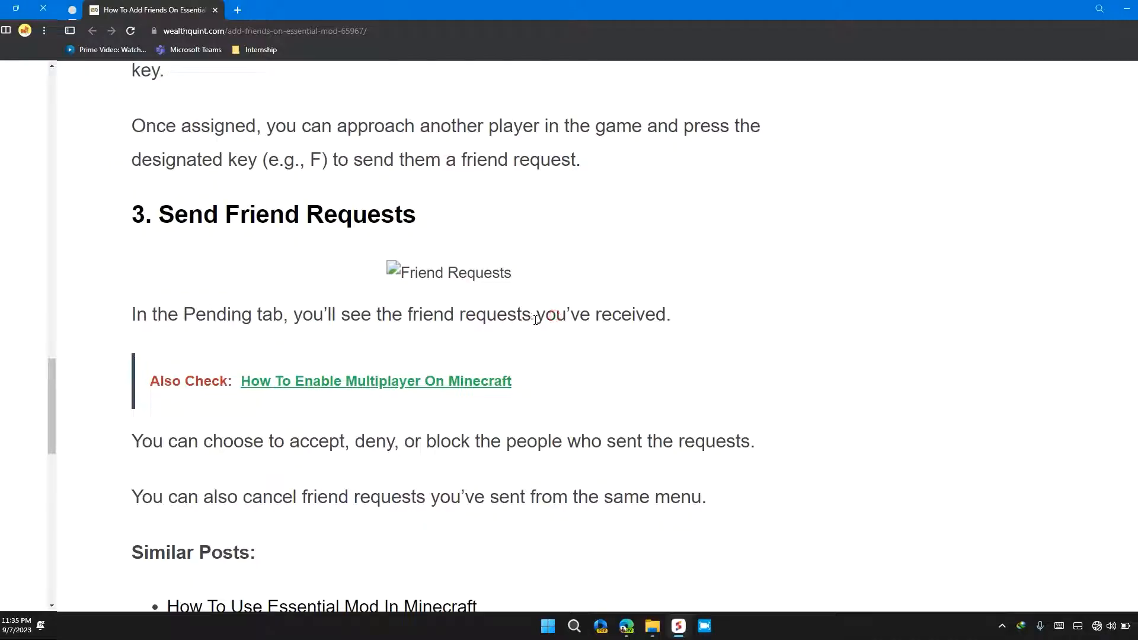